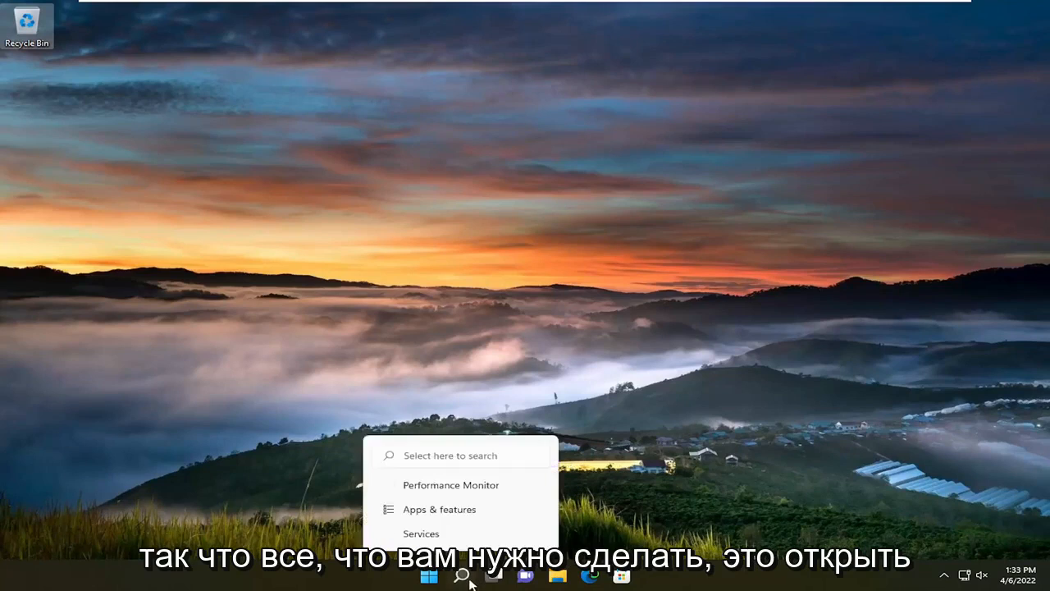
- Search for 'control panel' from Start and launch the Control Panel app
type("c")
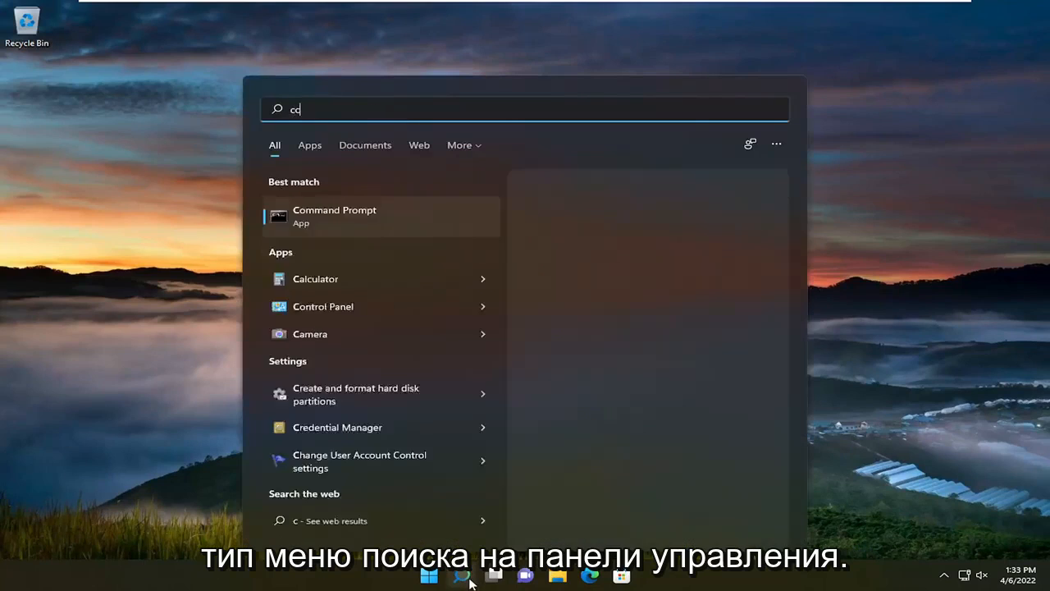
type("control panel")
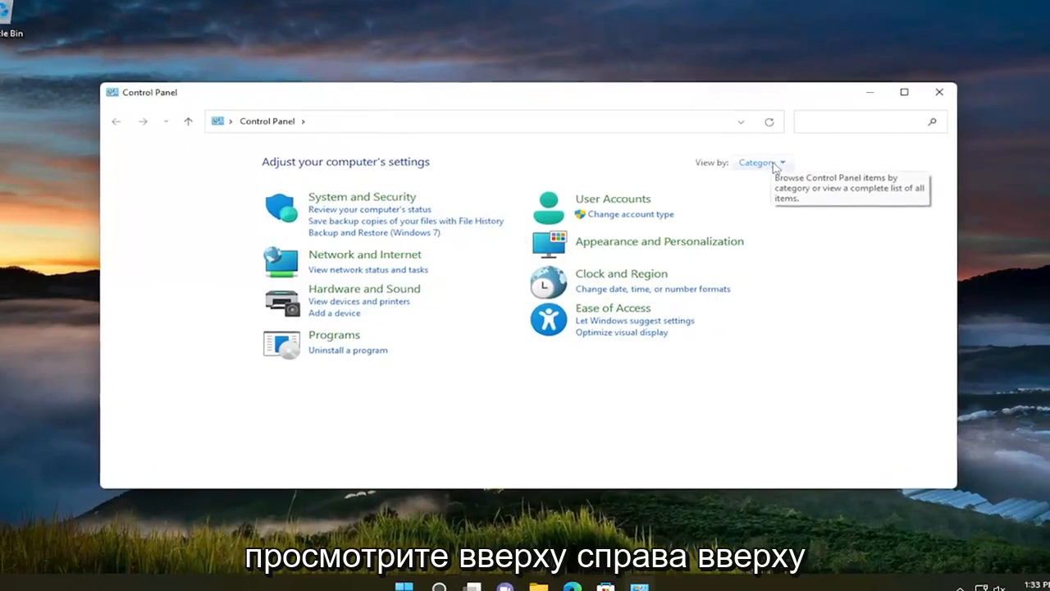
- Switch the Control Panel view from Category to Large icons
left_click(758, 162)
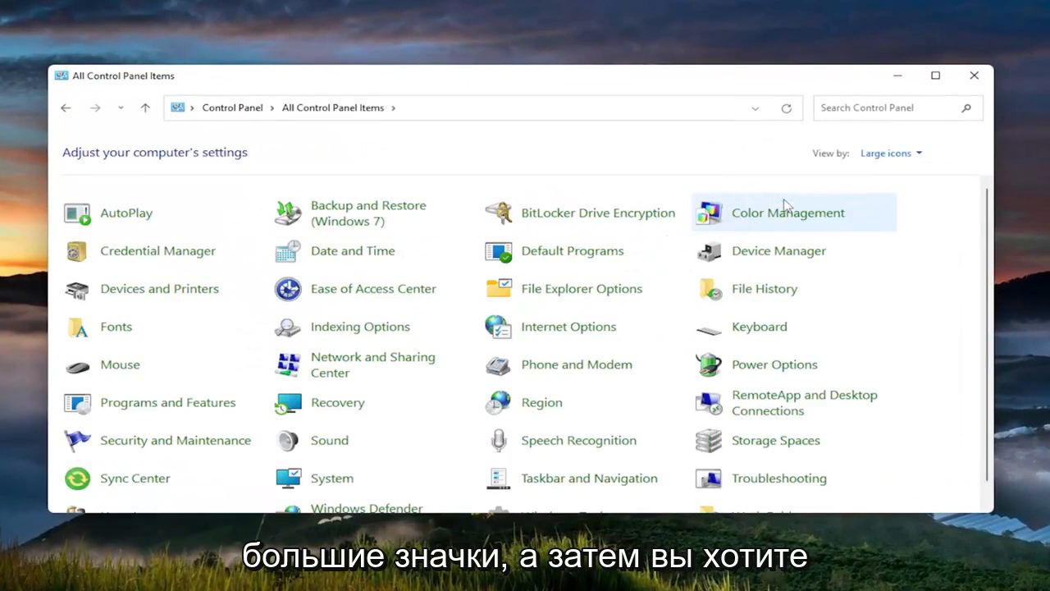
mouse_move(119, 365)
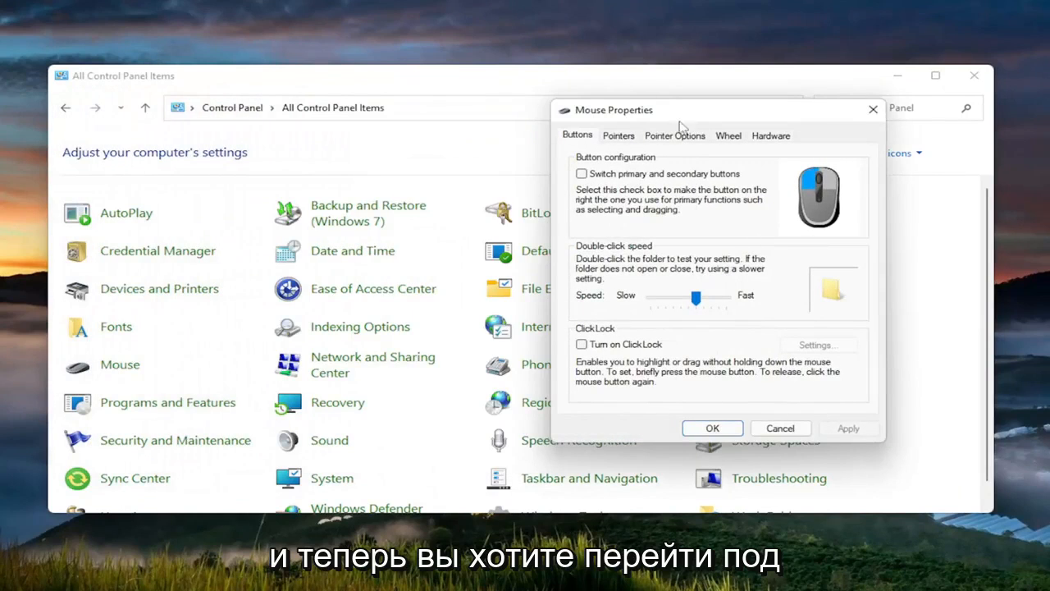
- Reset the Mouse pointers to the Windows Default scheme, confirm with OK, and close Control Panel
left_click(620, 135)
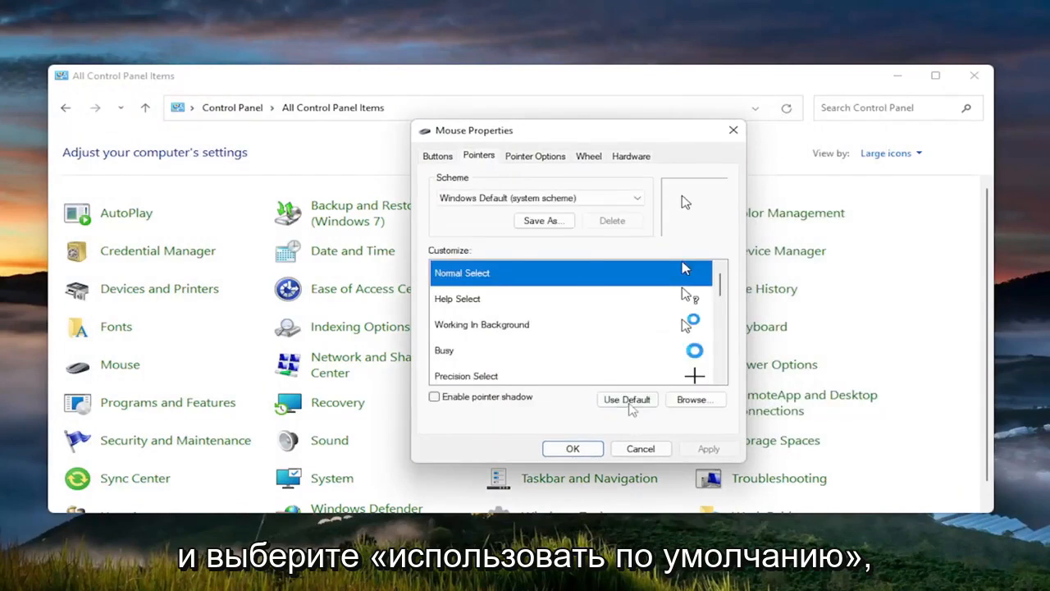
left_click(626, 401)
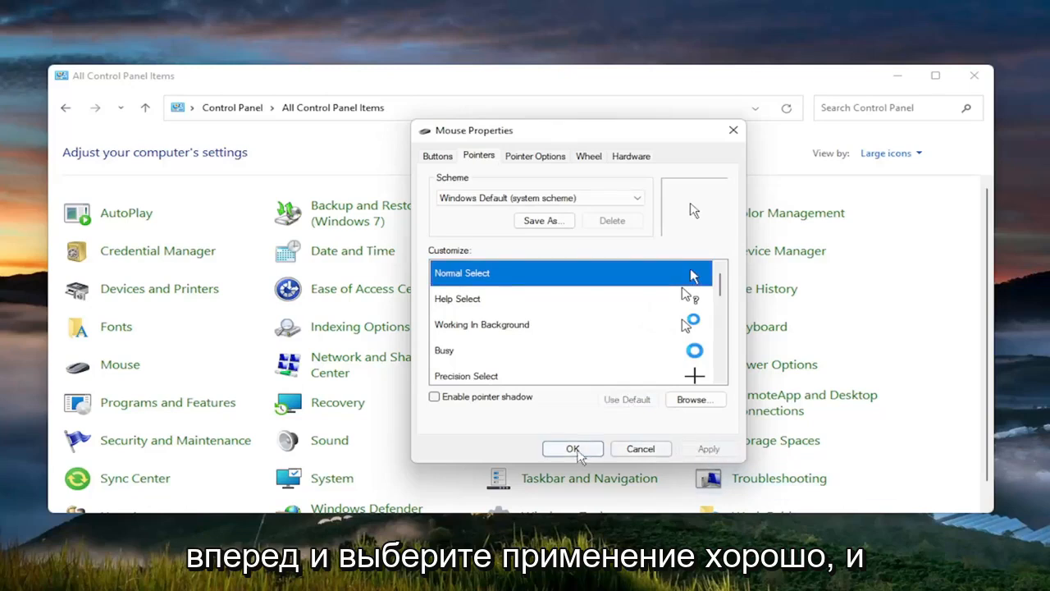
left_click(573, 450)
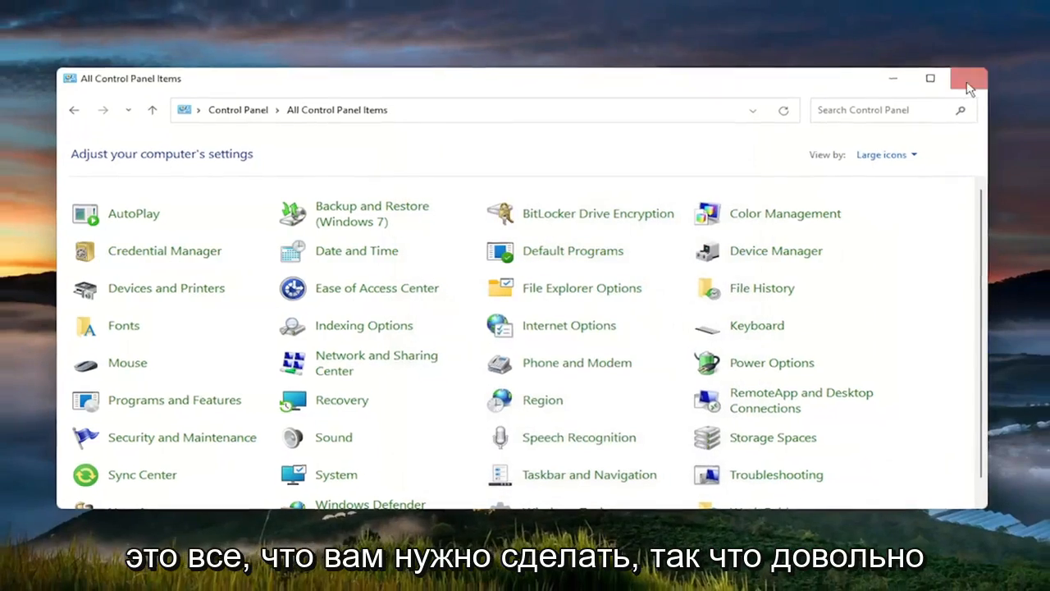
left_click(968, 79)
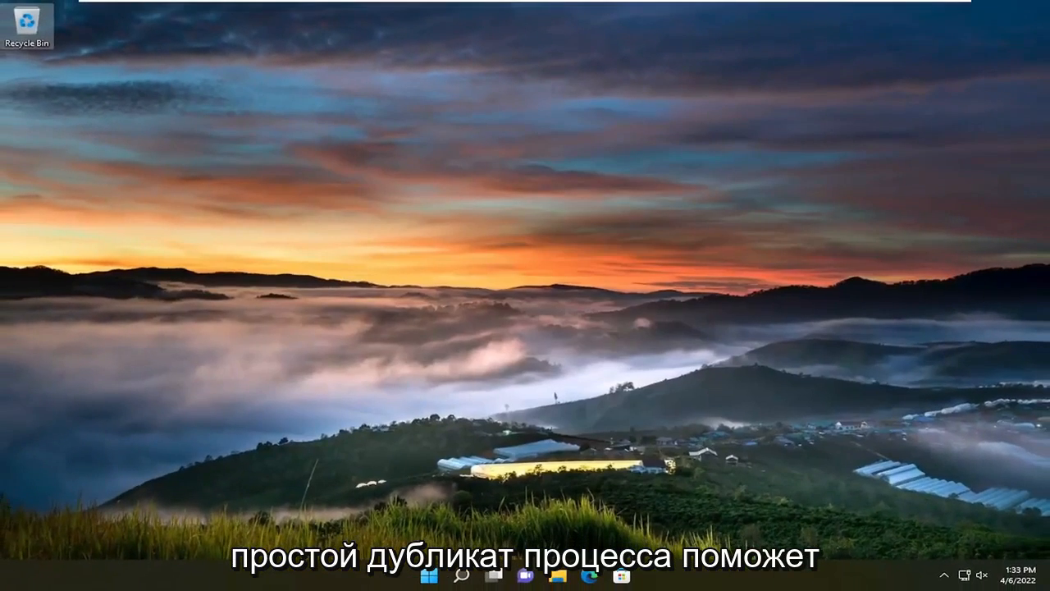